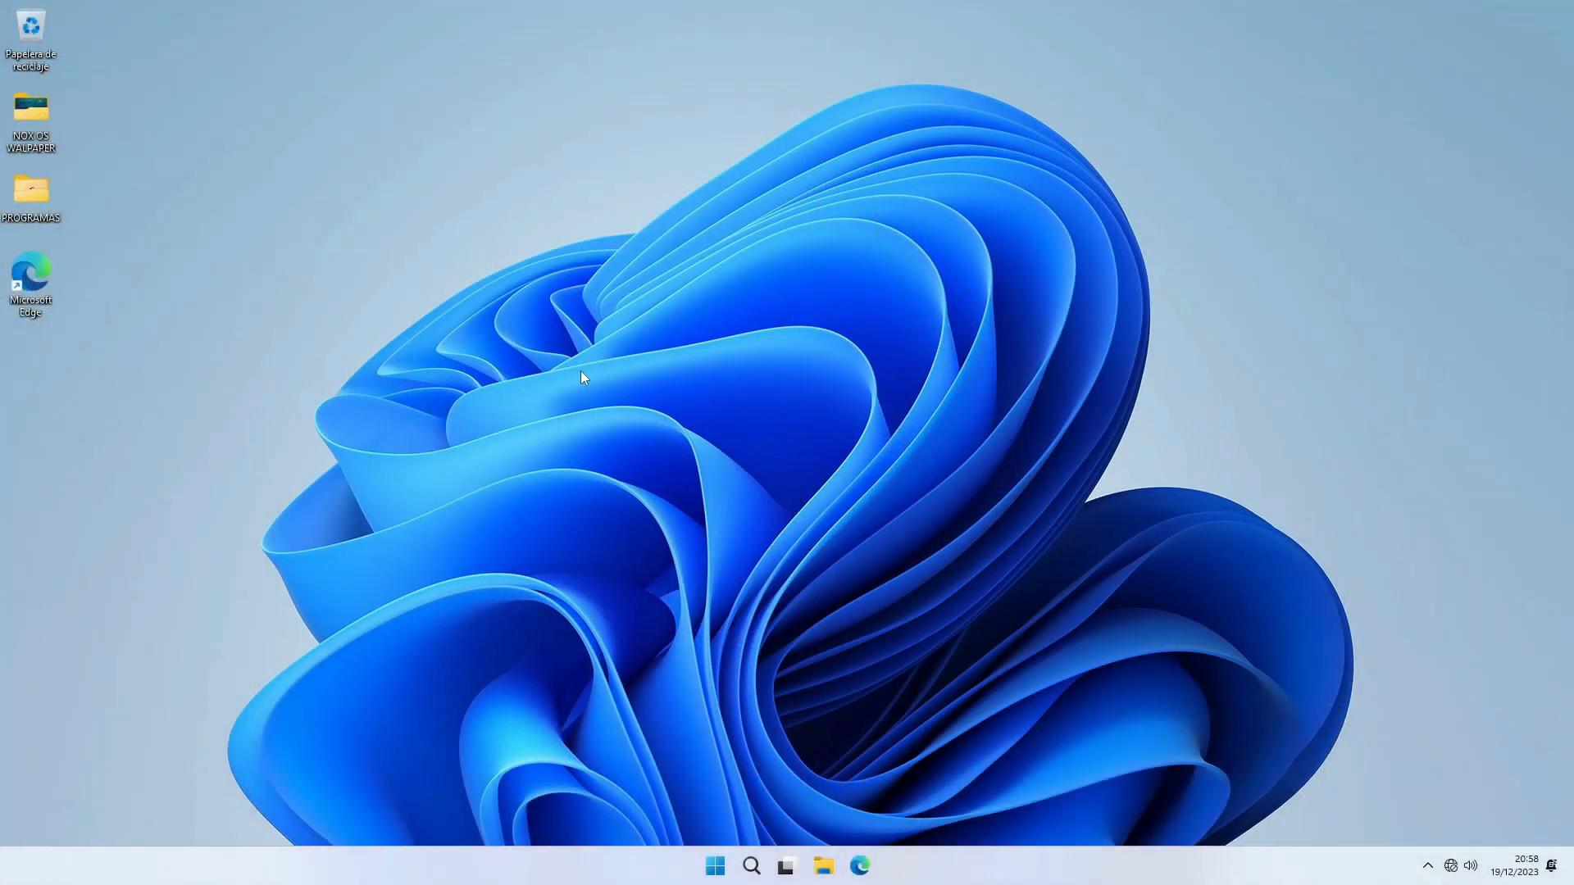
Step: Open two desktop icons, then search the Start menu for 'winve'
{"action": "left_click", "coordinate": [715, 866]}
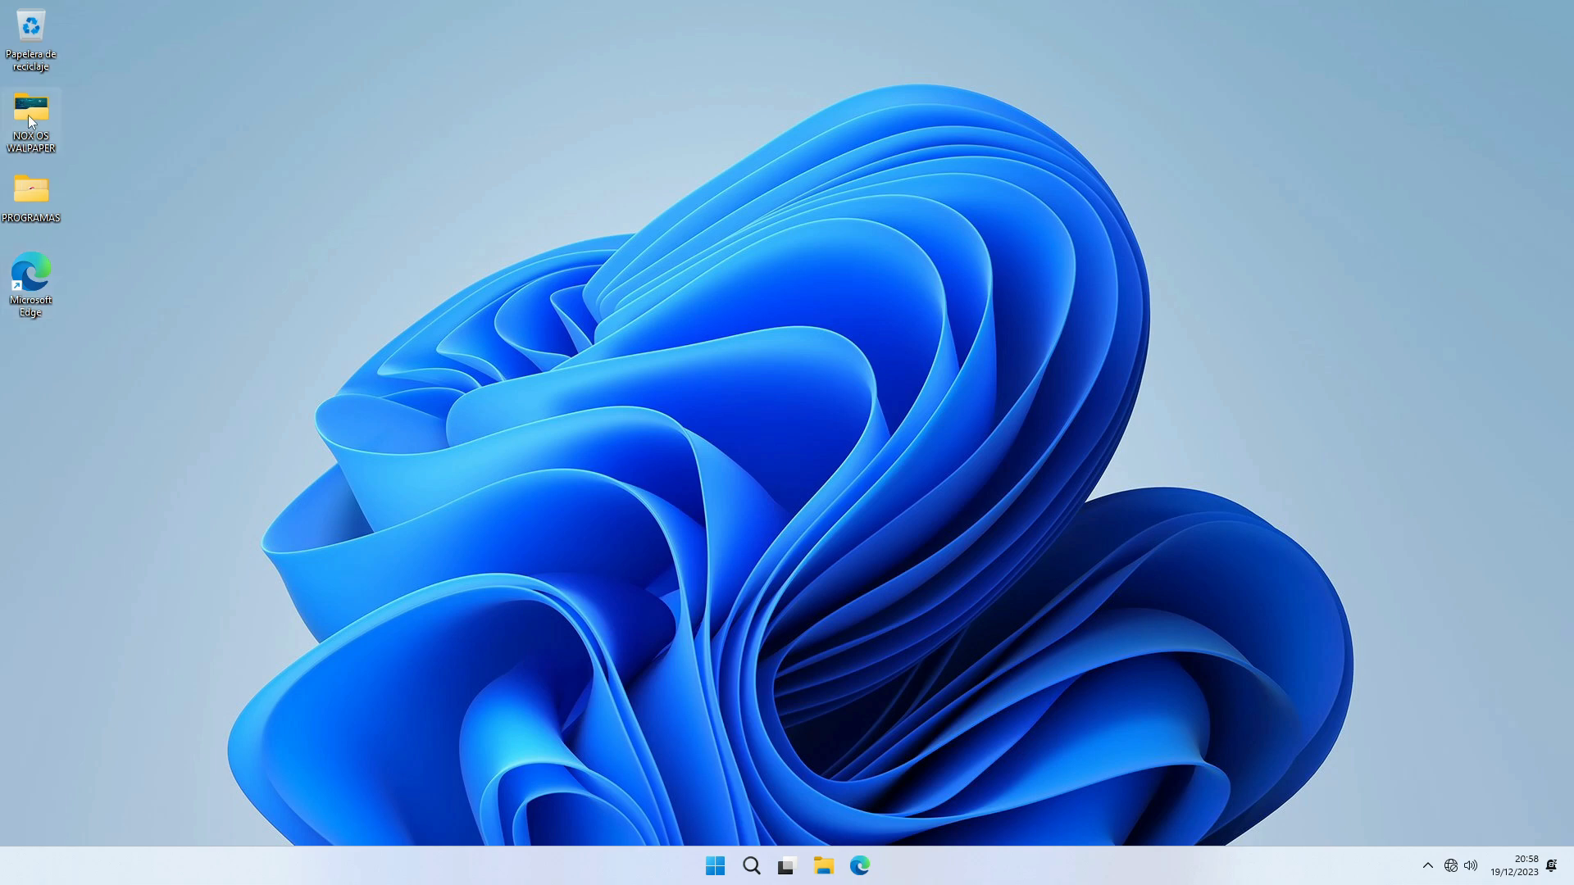
{"action": "double_click", "coordinate": [30, 115]}
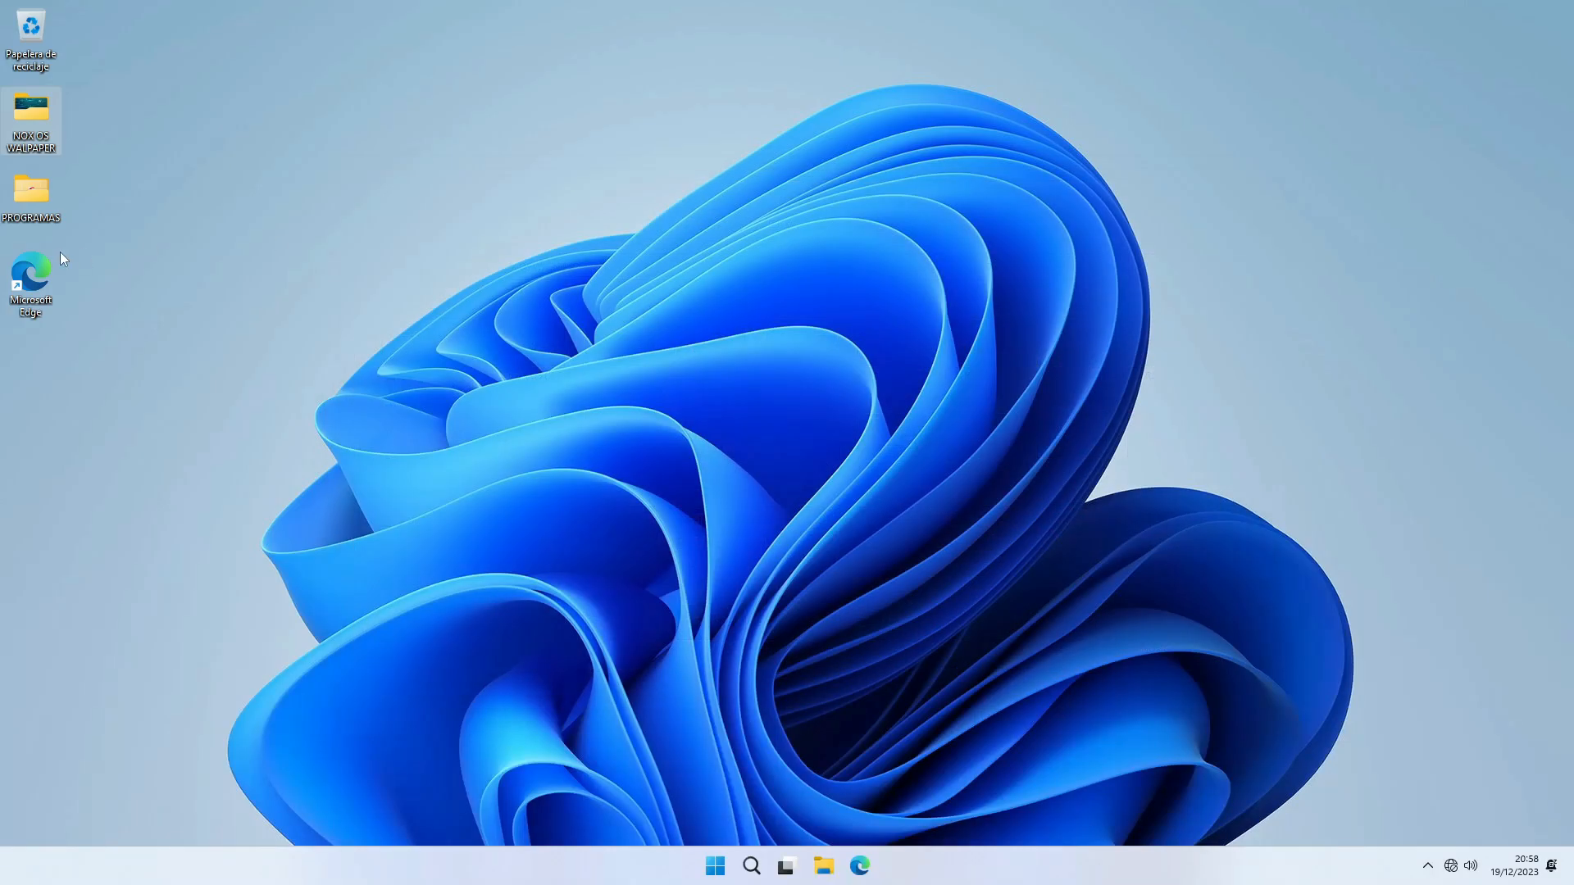
{"action": "double_click", "coordinate": [31, 191]}
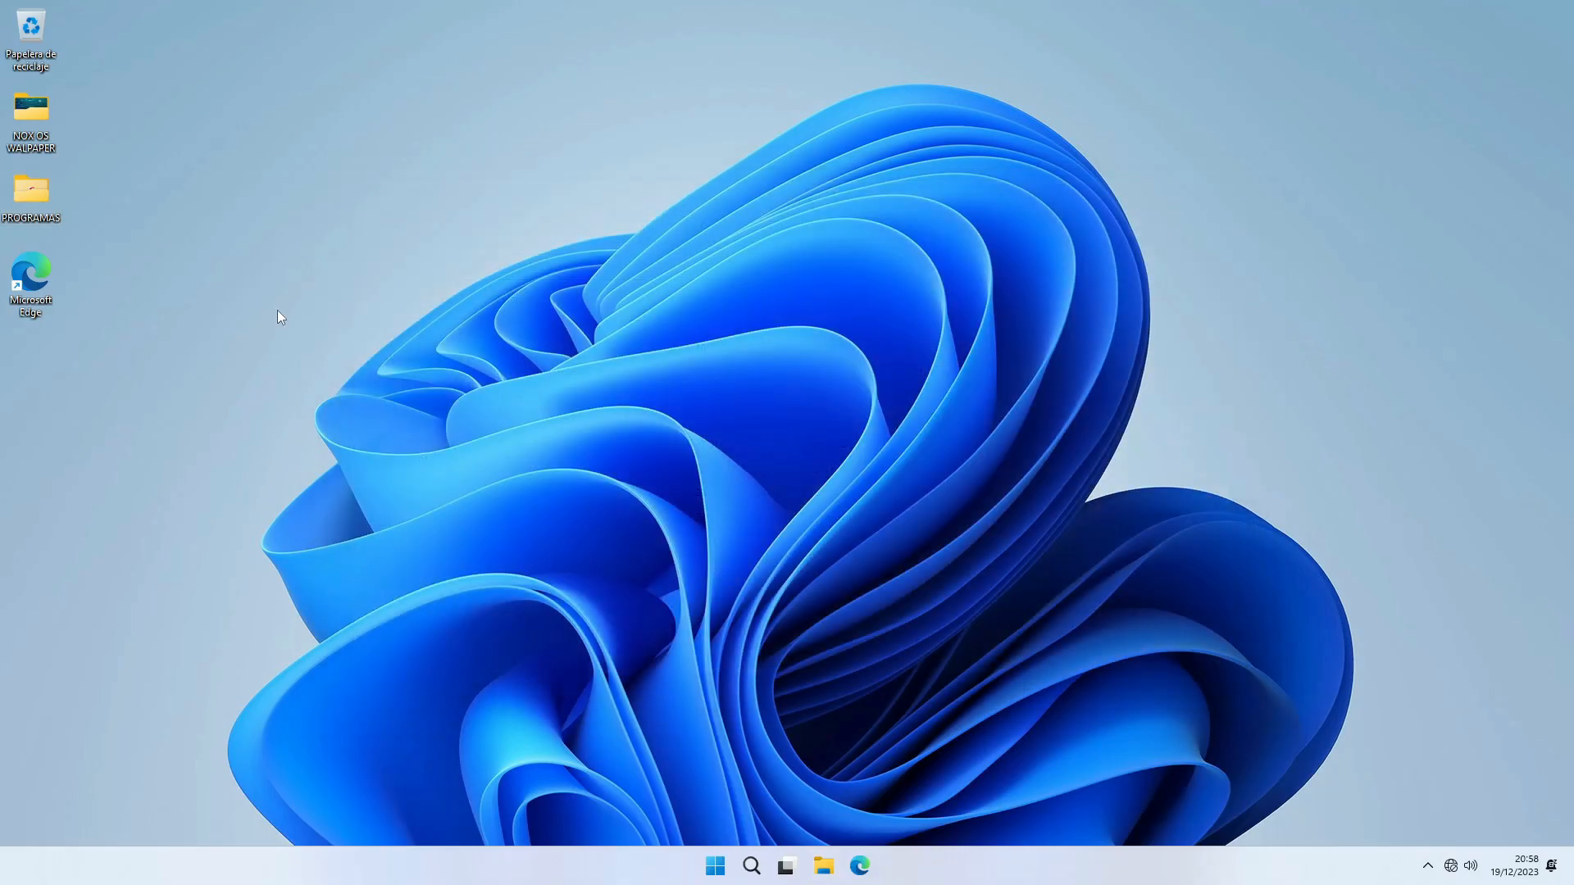
{"action": "left_click", "coordinate": [715, 866]}
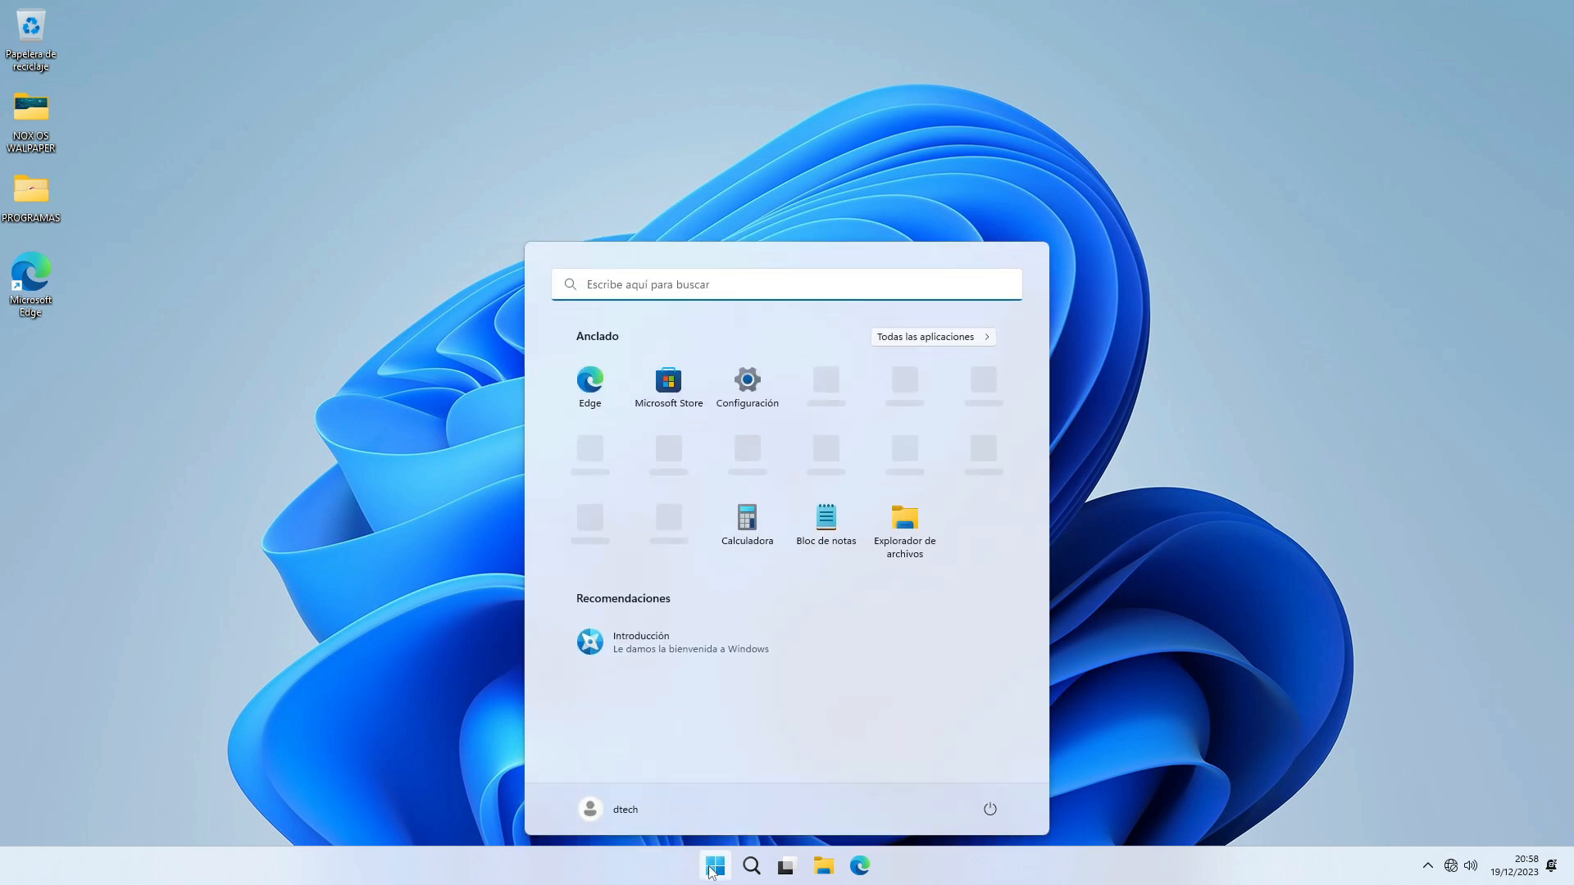
{"action": "type", "text": "winve"}
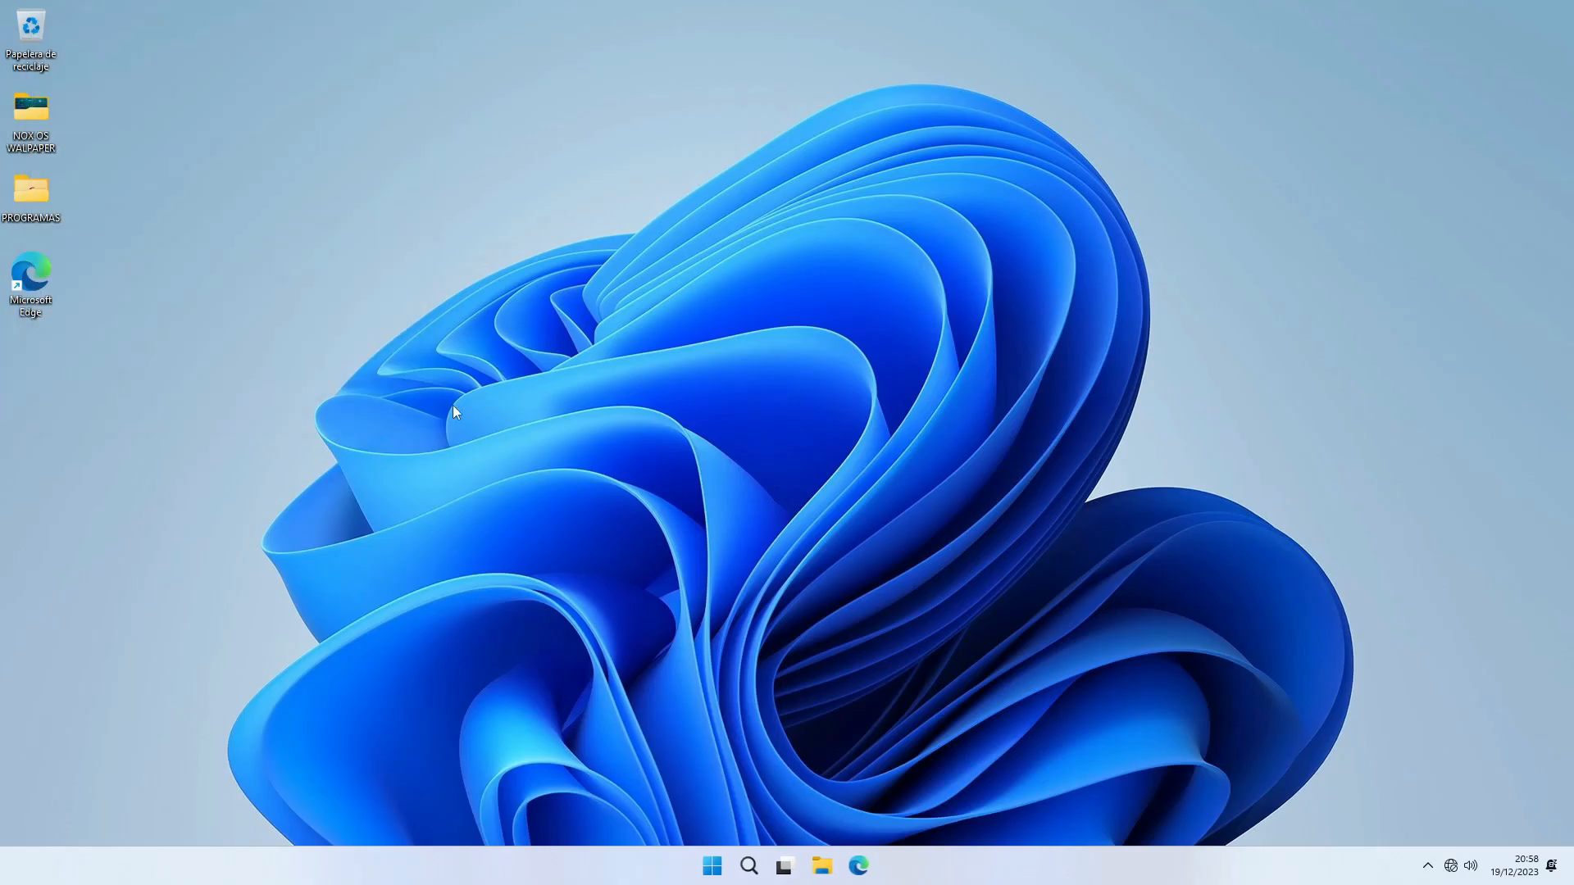
{"action": "mouse_move", "coordinate": [562, 432]}
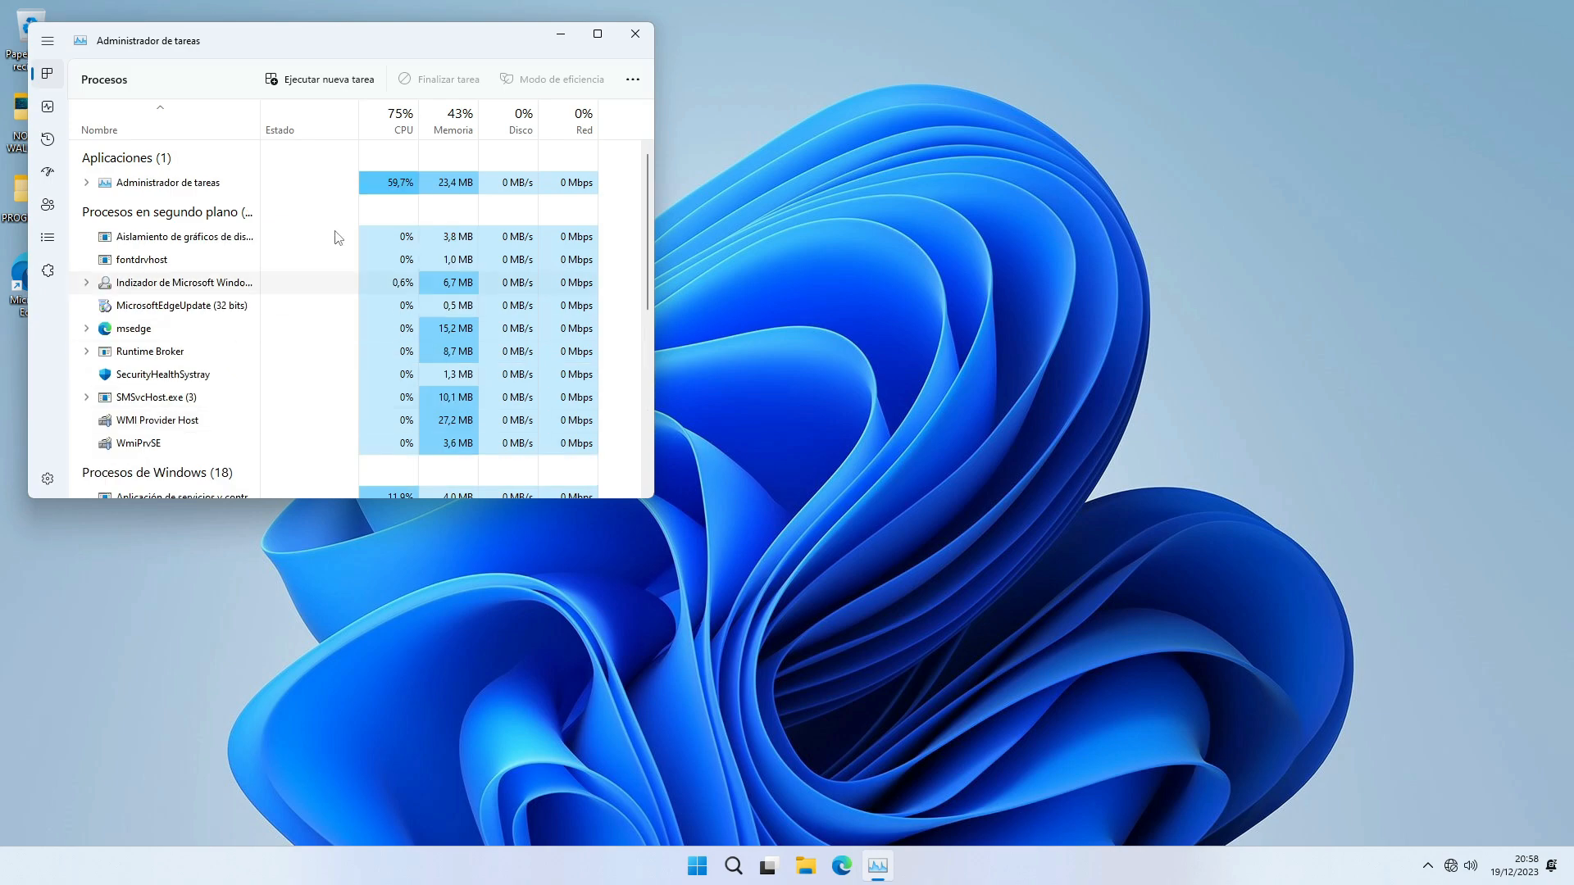
Step: Widen Task Manager, view the Performance tab's CPU graph, then close it
{"action": "left_click_drag", "start_coordinate": [260, 120], "coordinate": [362, 120]}
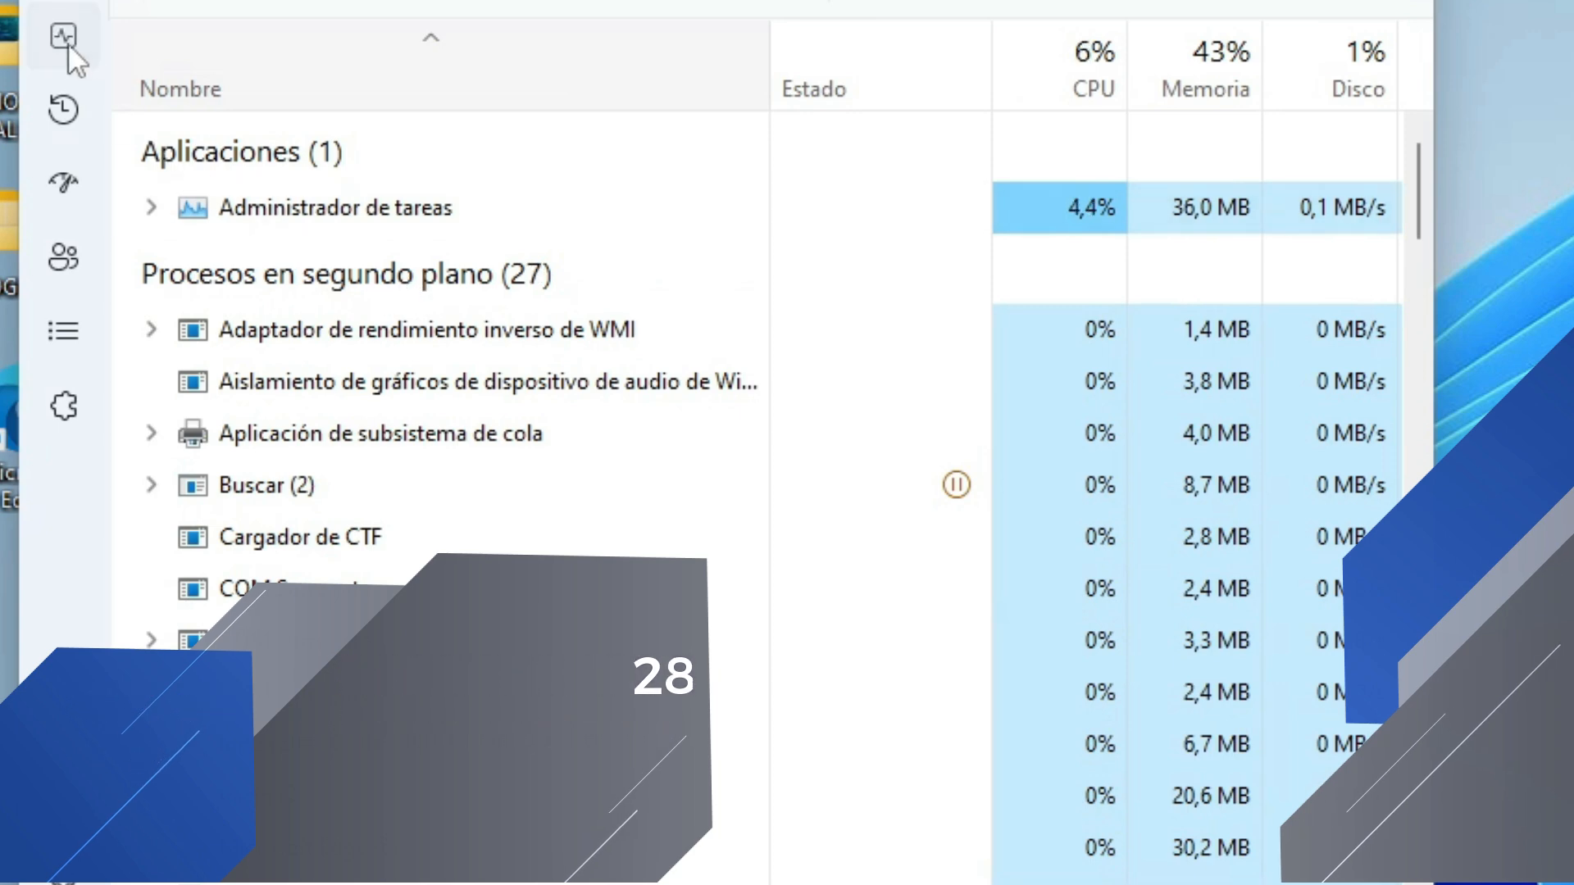
{"action": "left_click", "coordinate": [63, 36]}
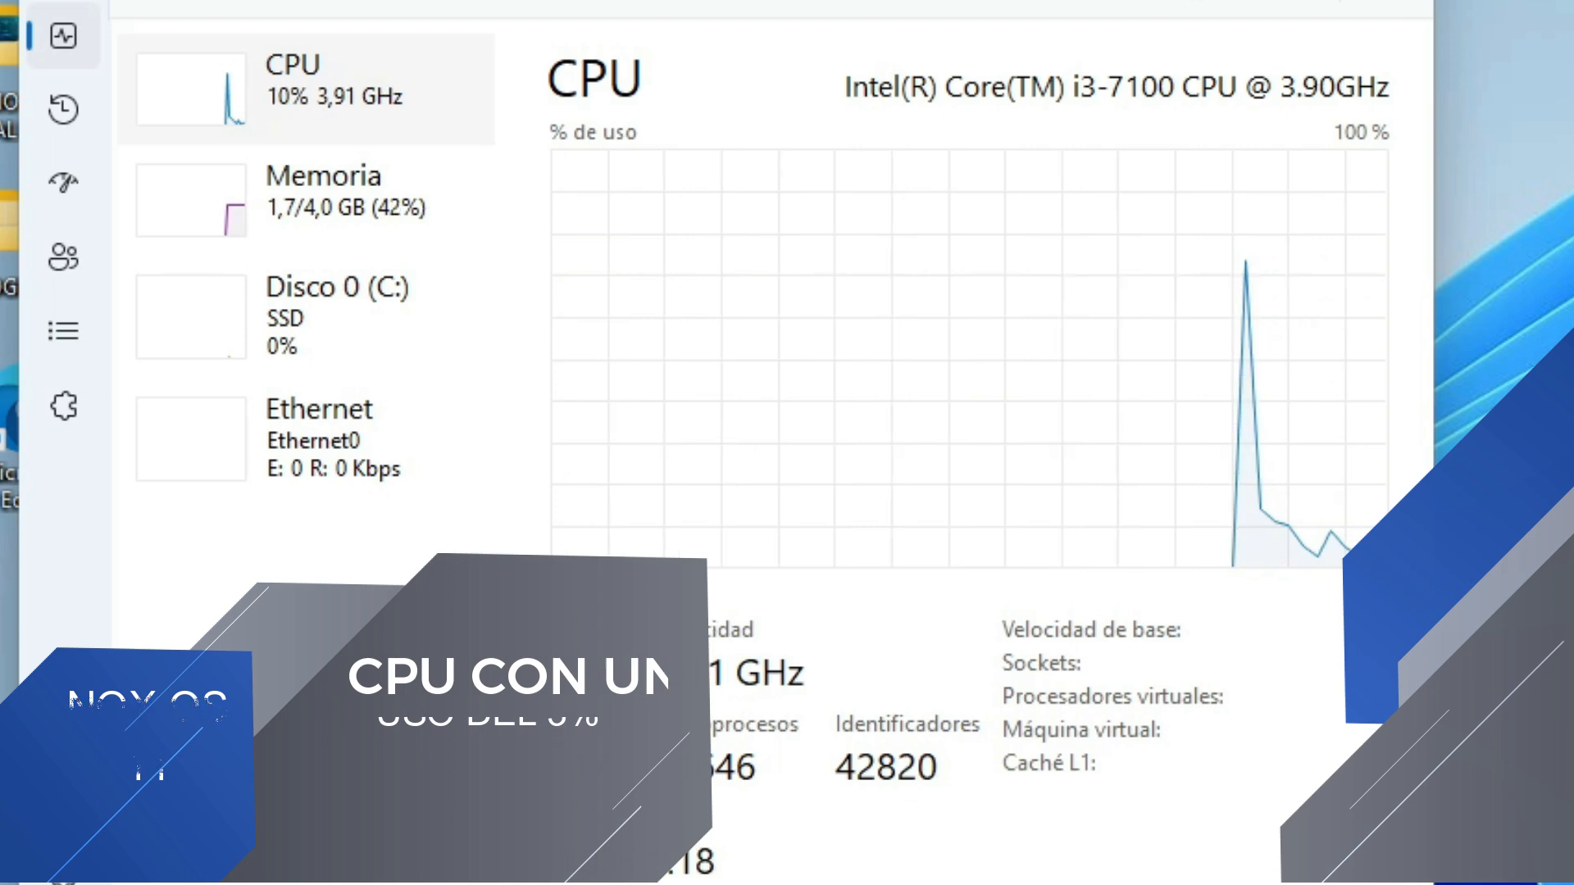
{"action": "left_click", "coordinate": [321, 197]}
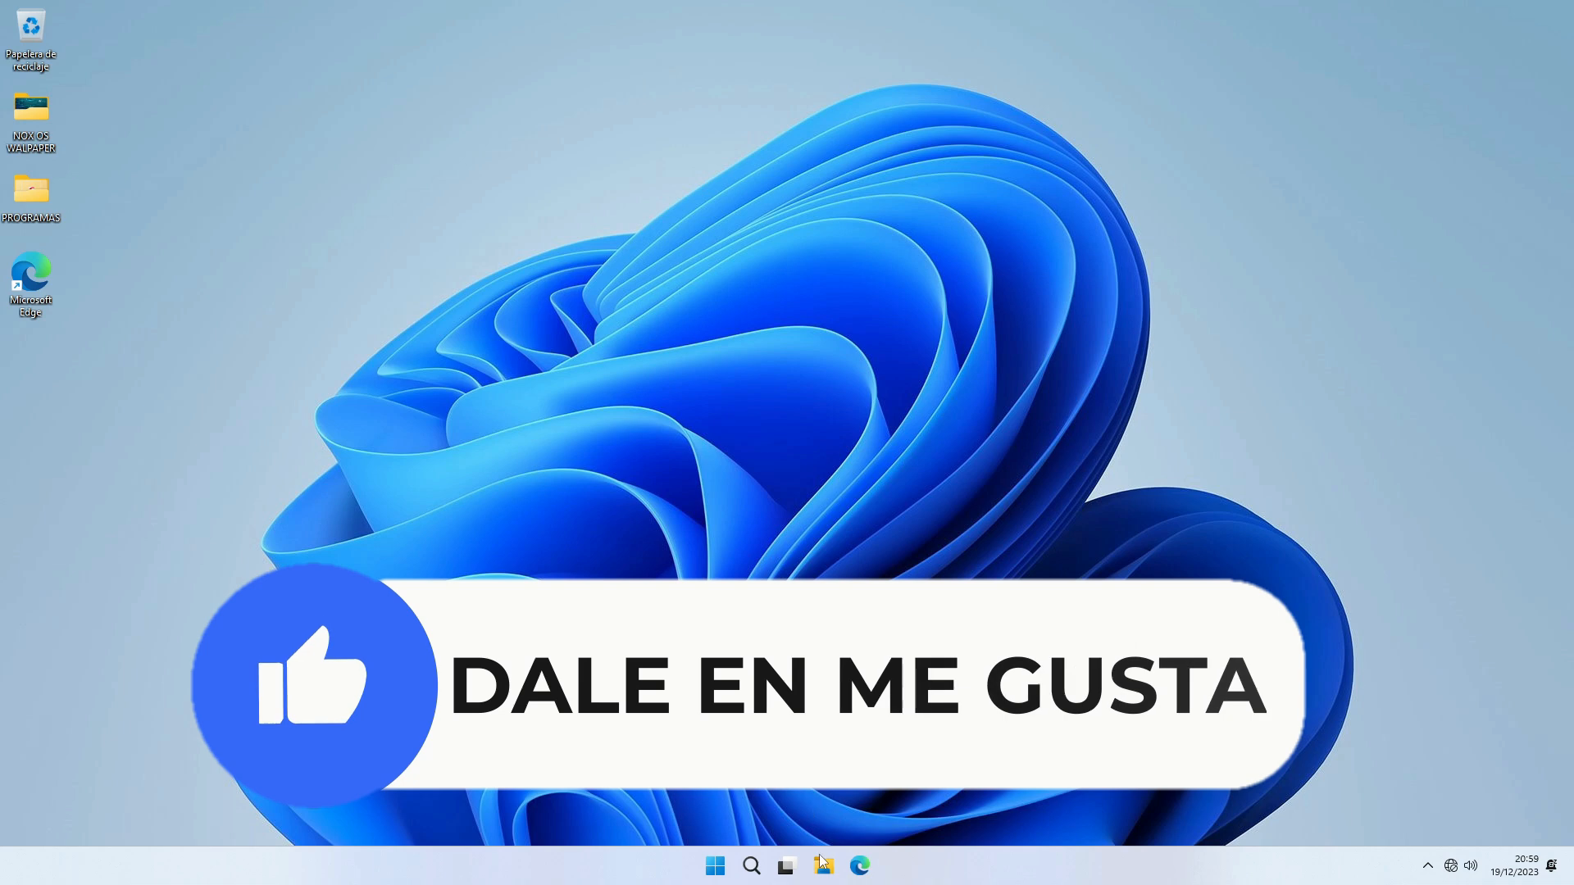
{"action": "left_click", "coordinate": [822, 866]}
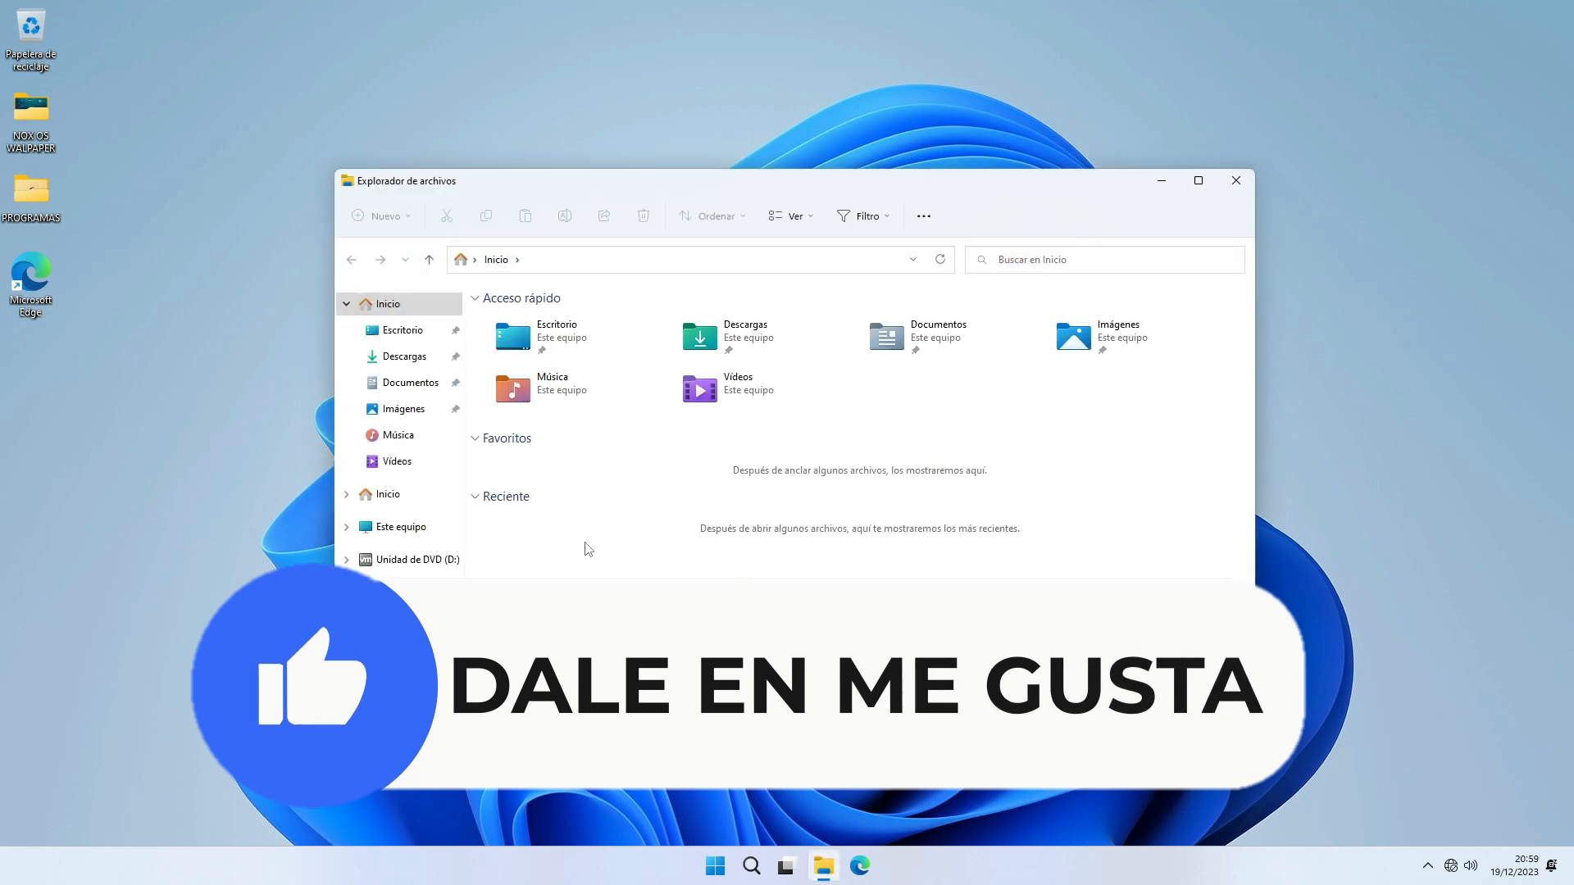
{"action": "left_click", "coordinate": [398, 527]}
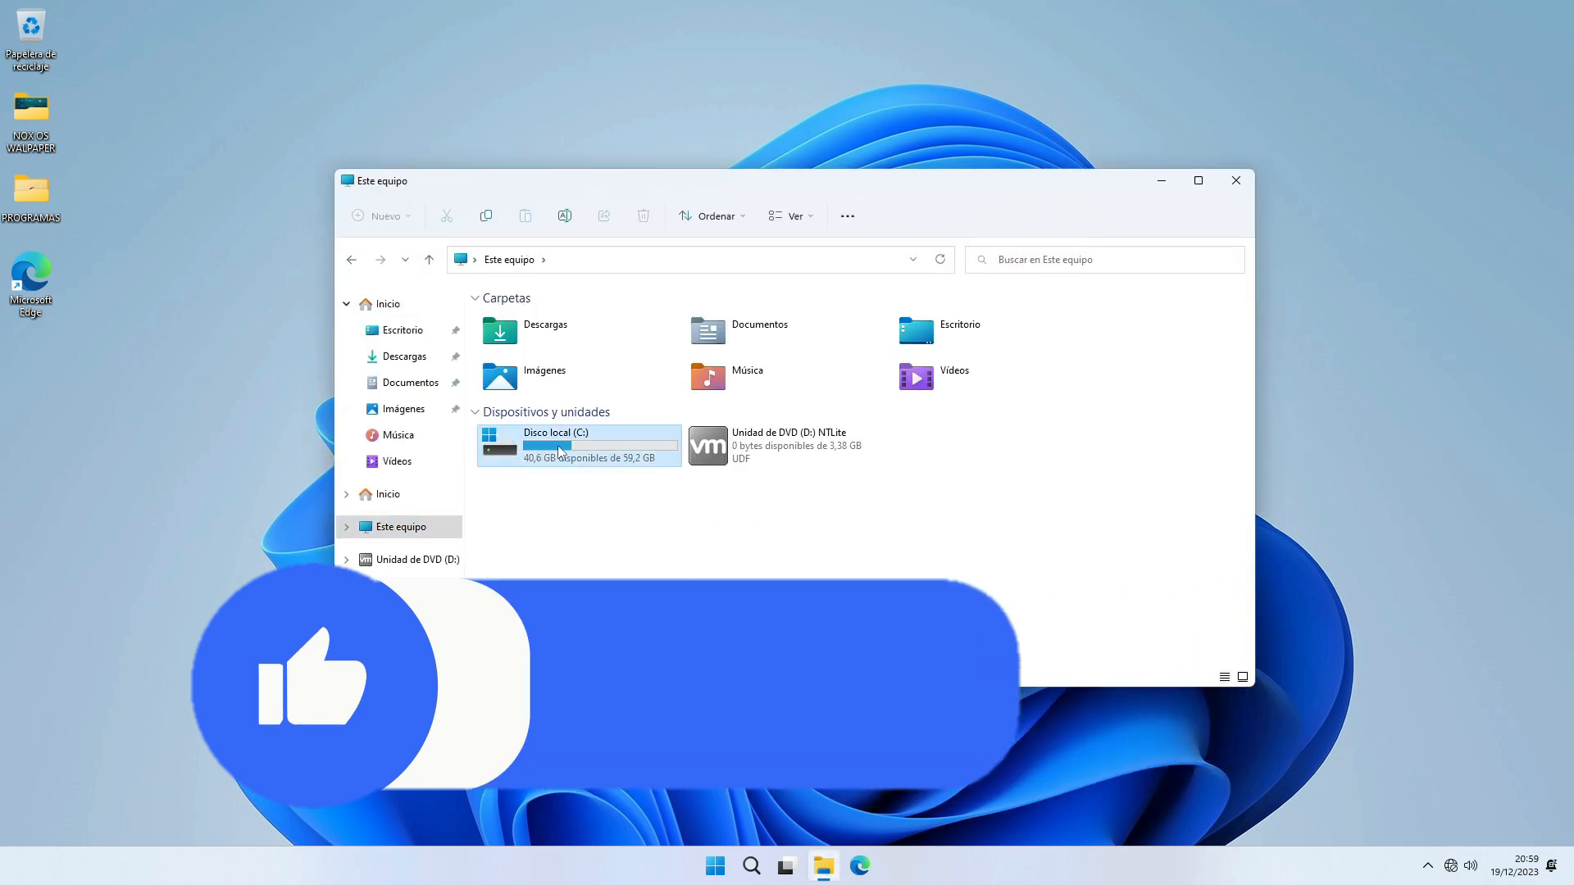
{"action": "left_click", "coordinate": [558, 445]}
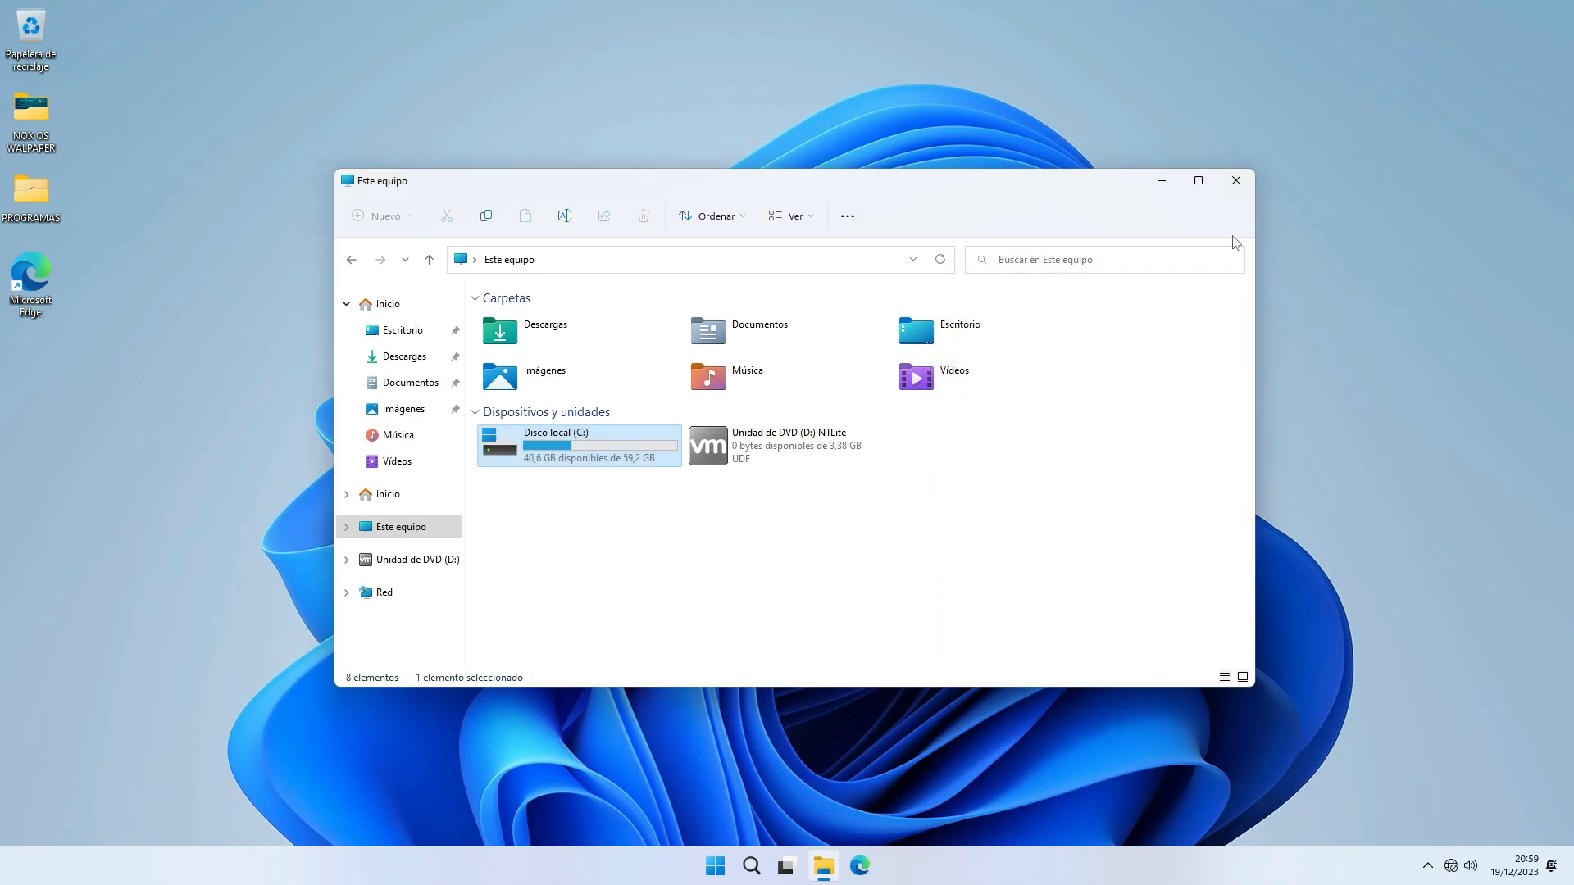
{"action": "left_click", "coordinate": [1235, 180]}
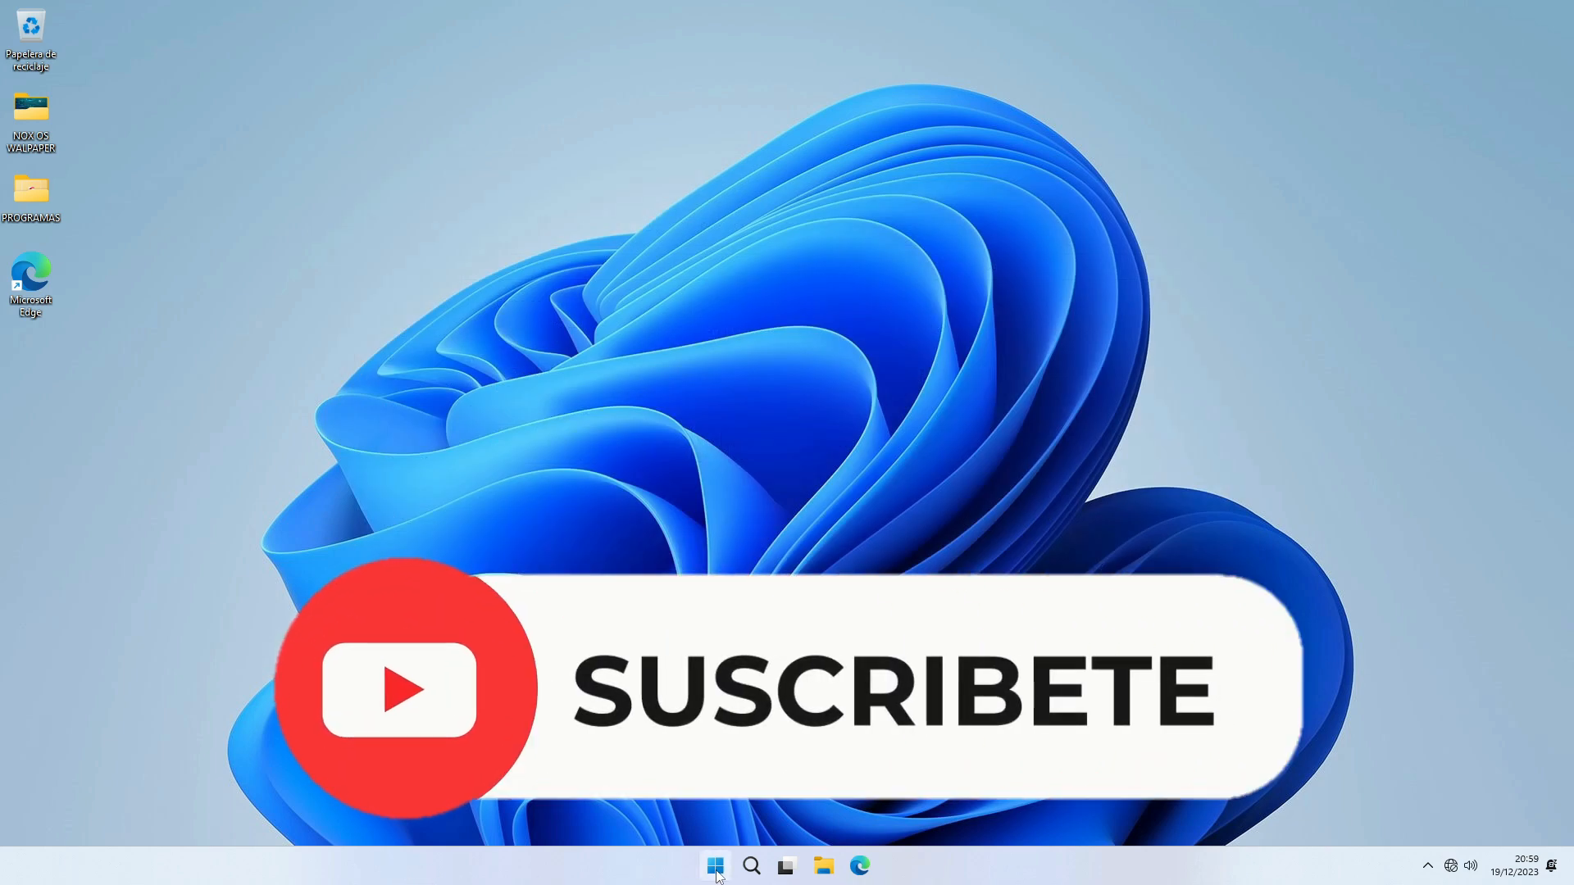
Step: Open Programs and Features from Control Panel and select the Visual C++ x86 redistributable
{"action": "left_click", "coordinate": [716, 866]}
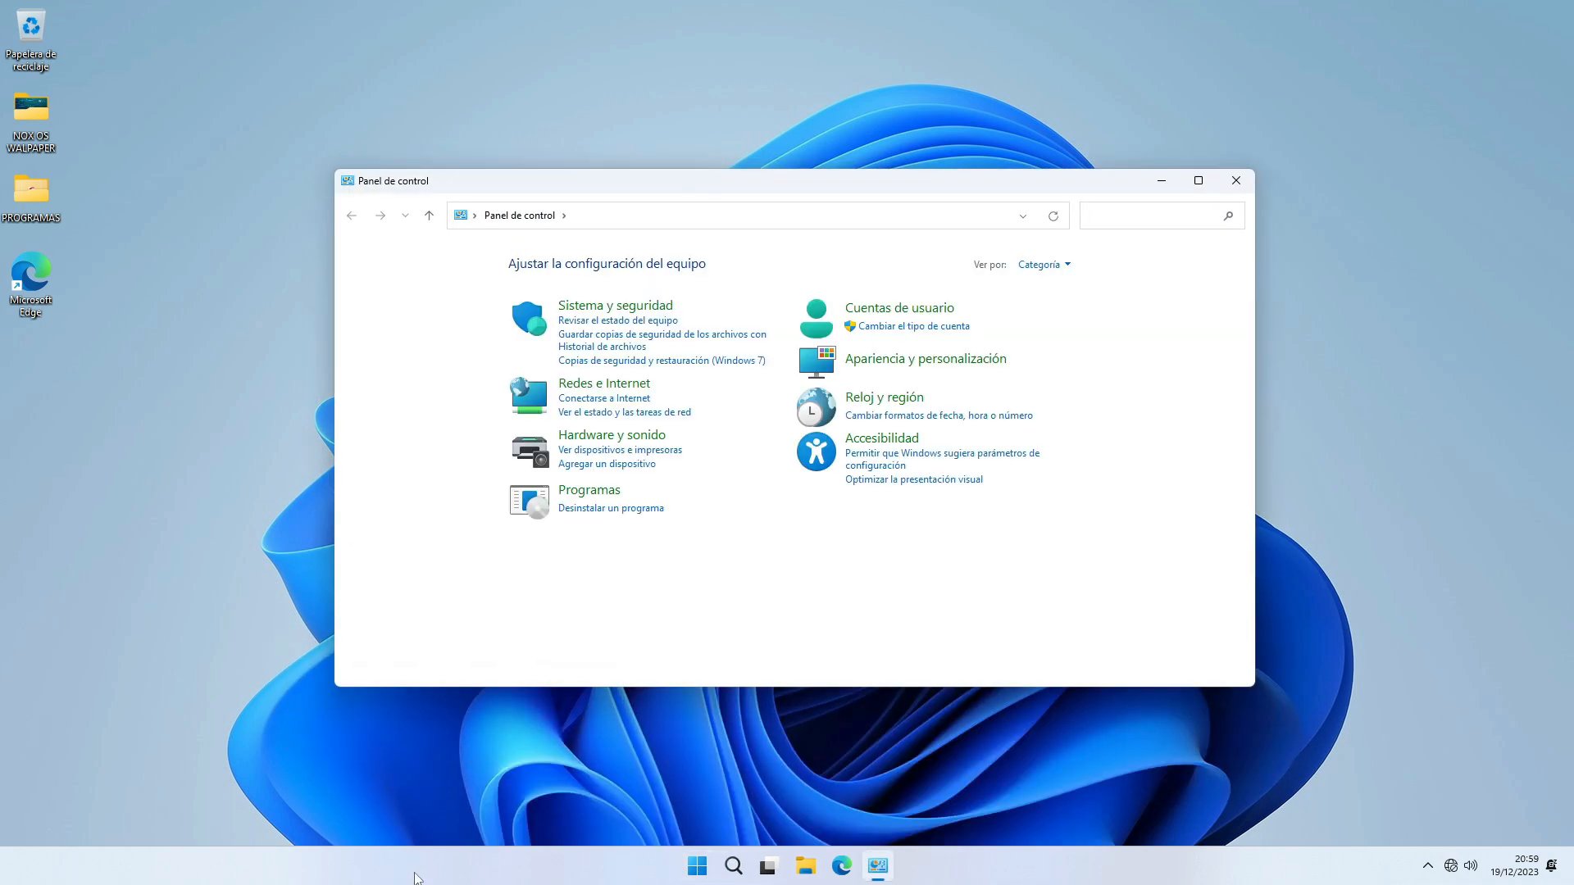
{"action": "left_click", "coordinate": [610, 509]}
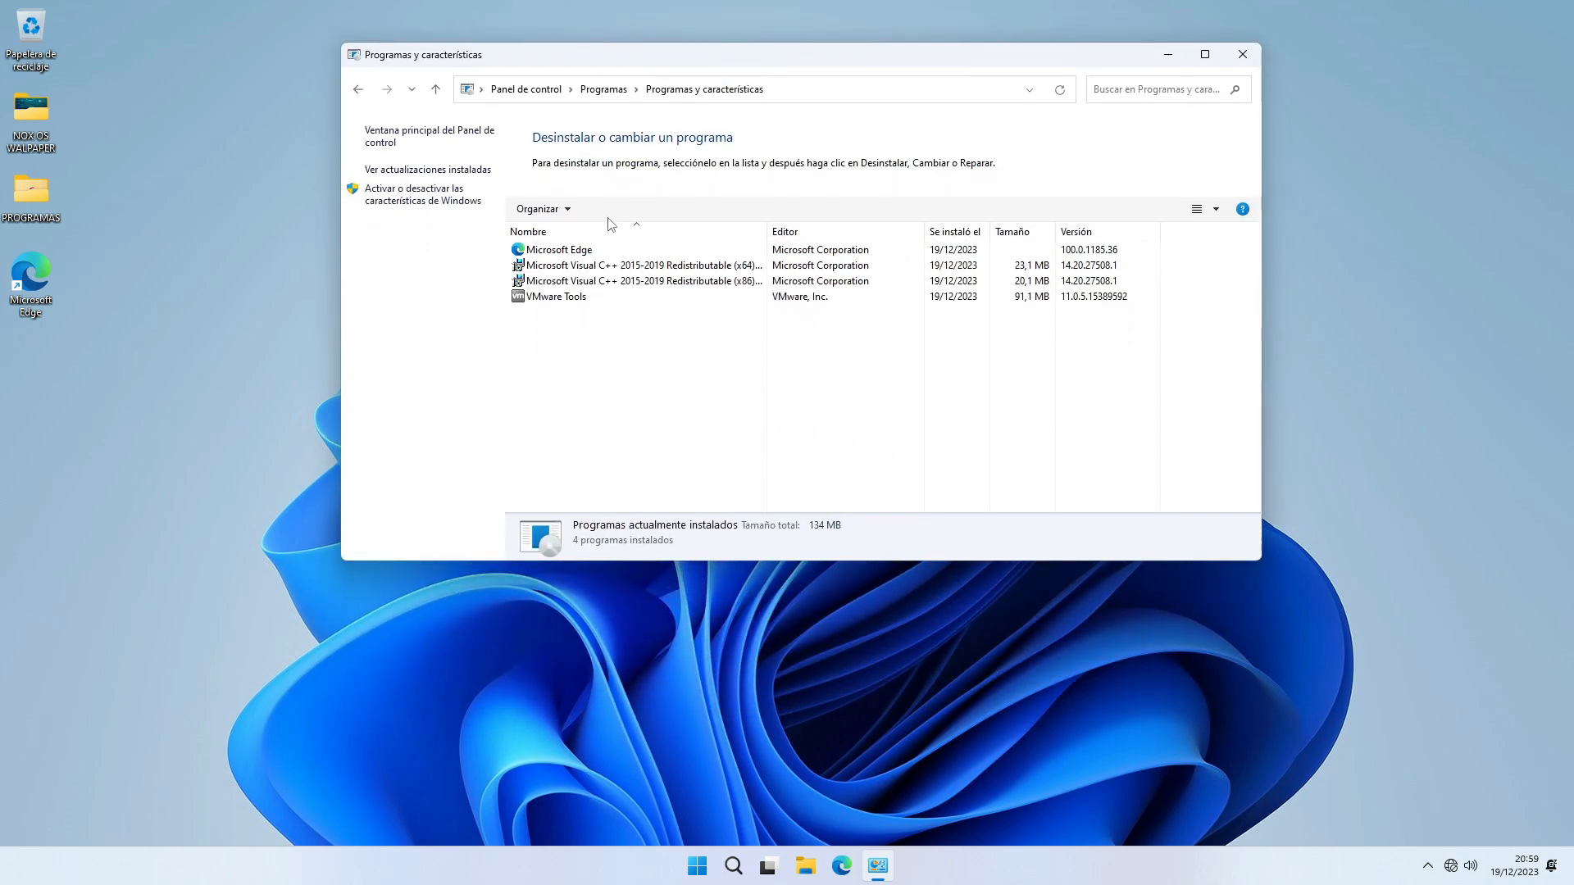
{"action": "left_click", "coordinate": [643, 265]}
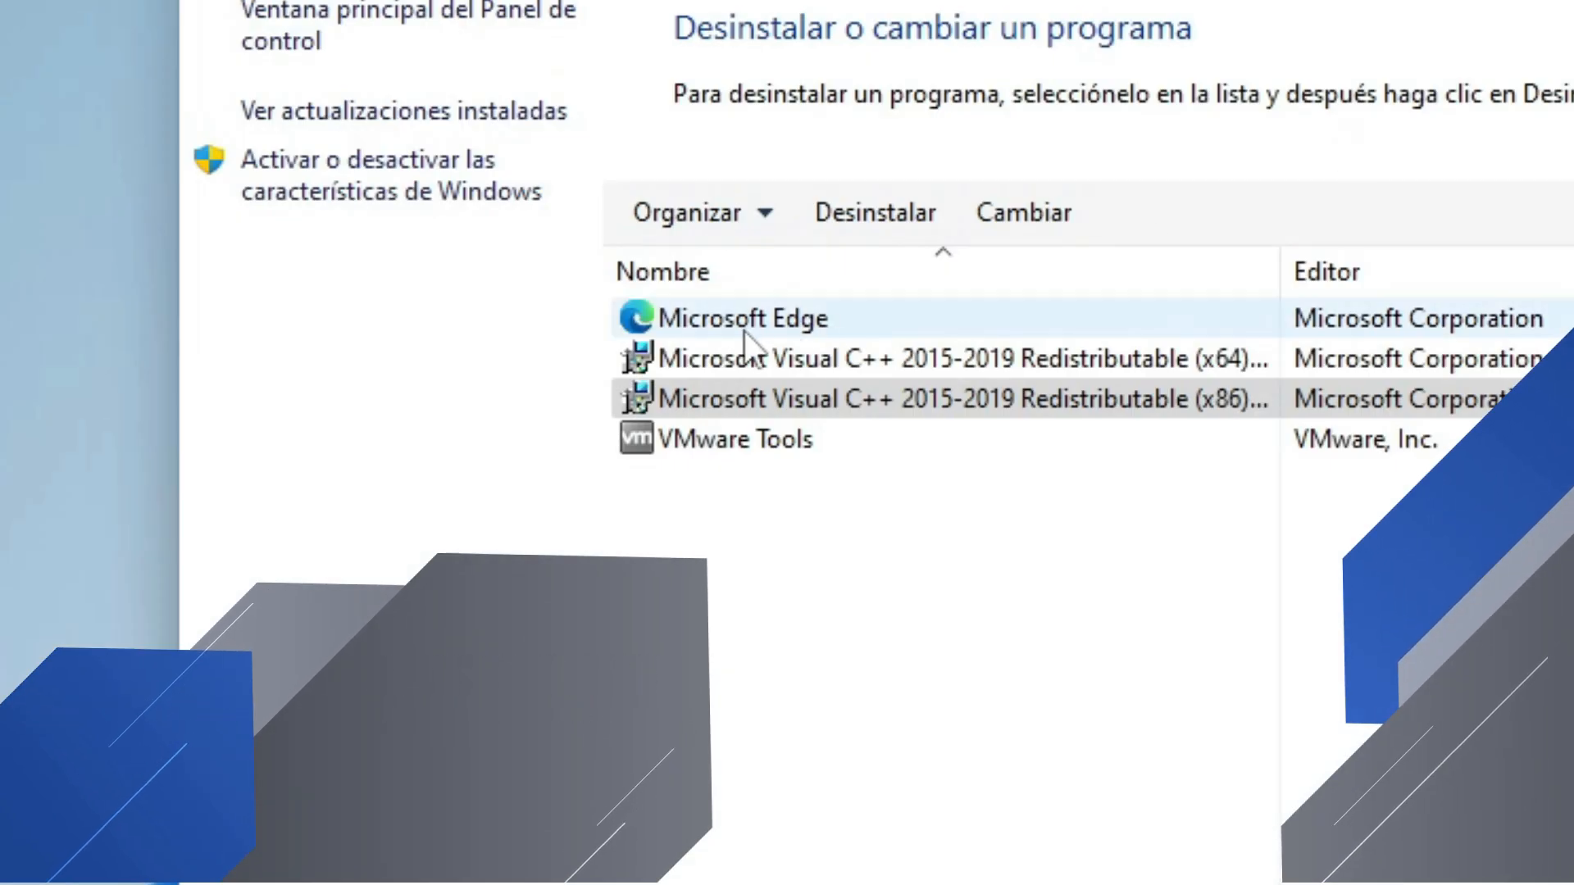
Step: Open Windows Features, scroll past the .NET Framework 4.8 options, and close it
{"action": "left_click", "coordinate": [368, 174]}
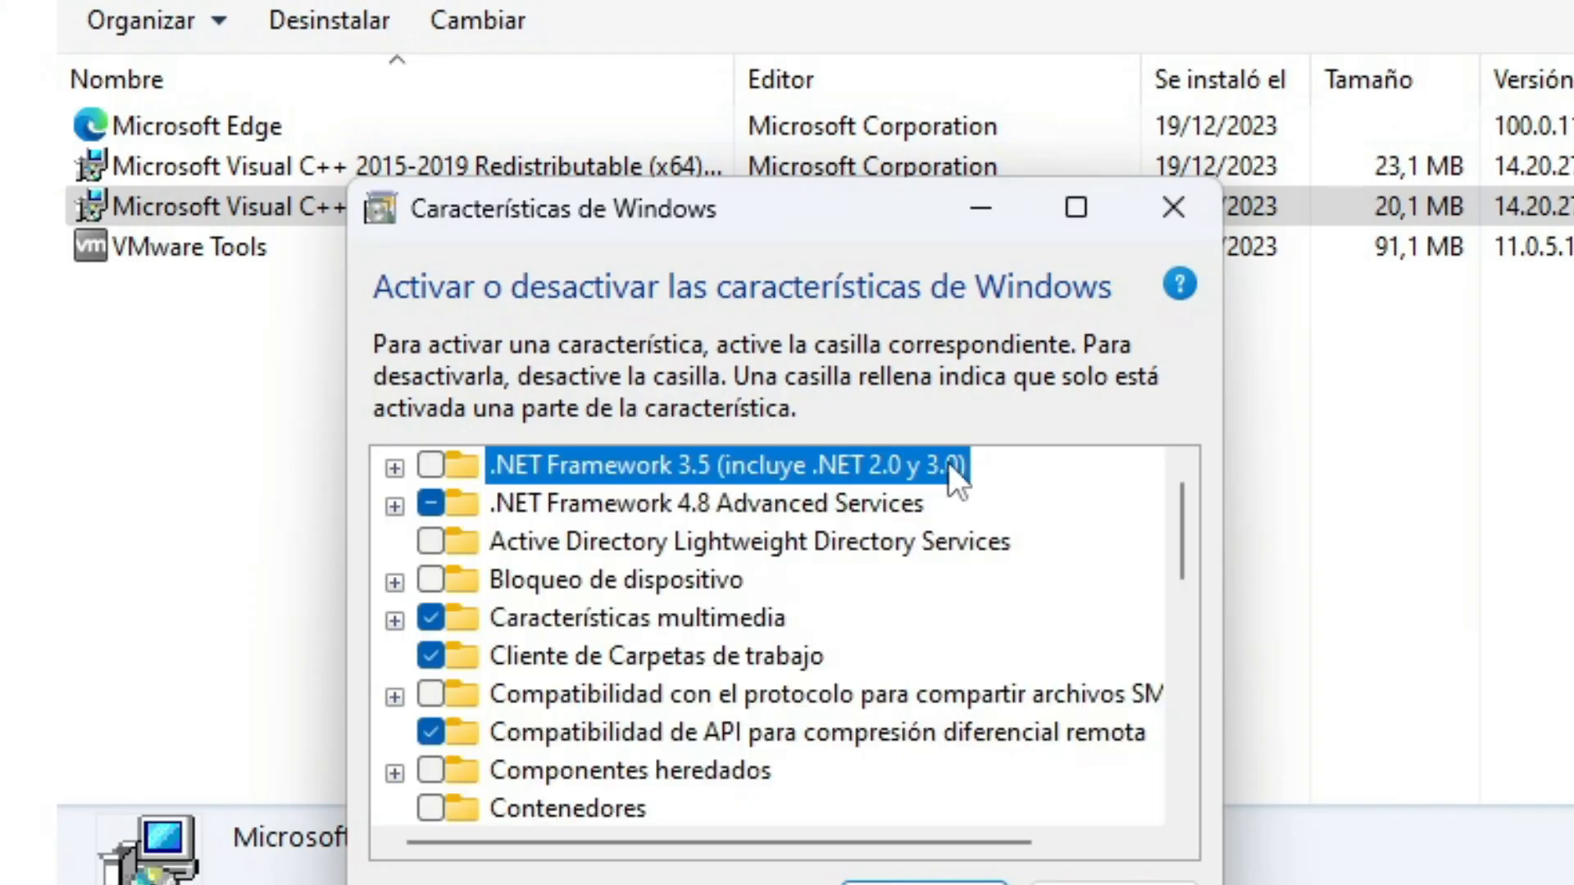
{"action": "mouse_move", "coordinate": [703, 503]}
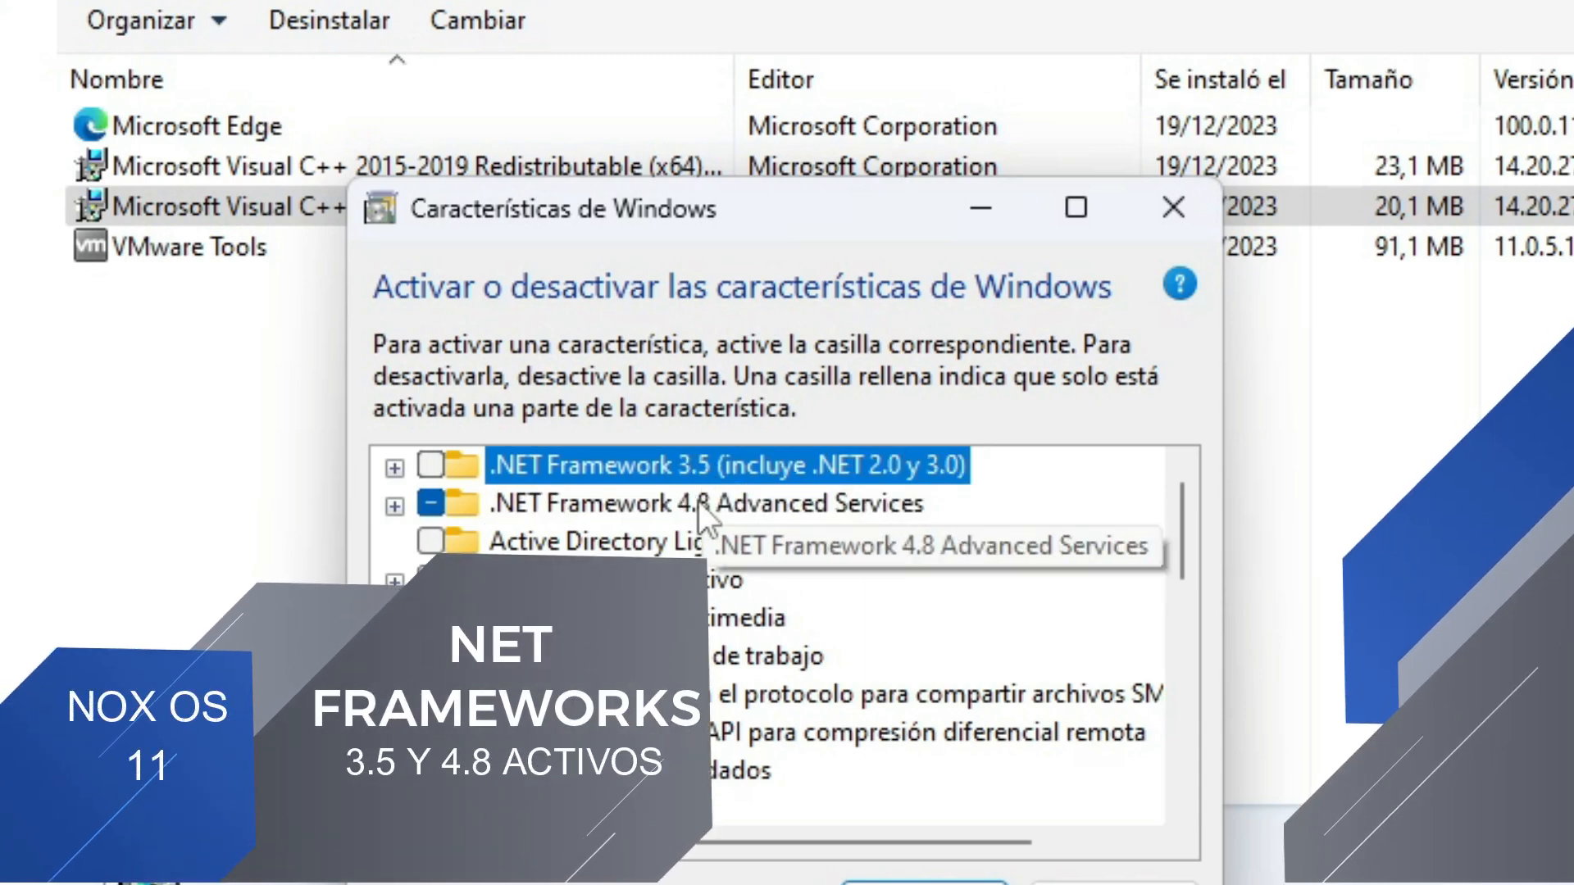
{"action": "scroll", "scroll_direction": "down", "scroll_amount": 3}
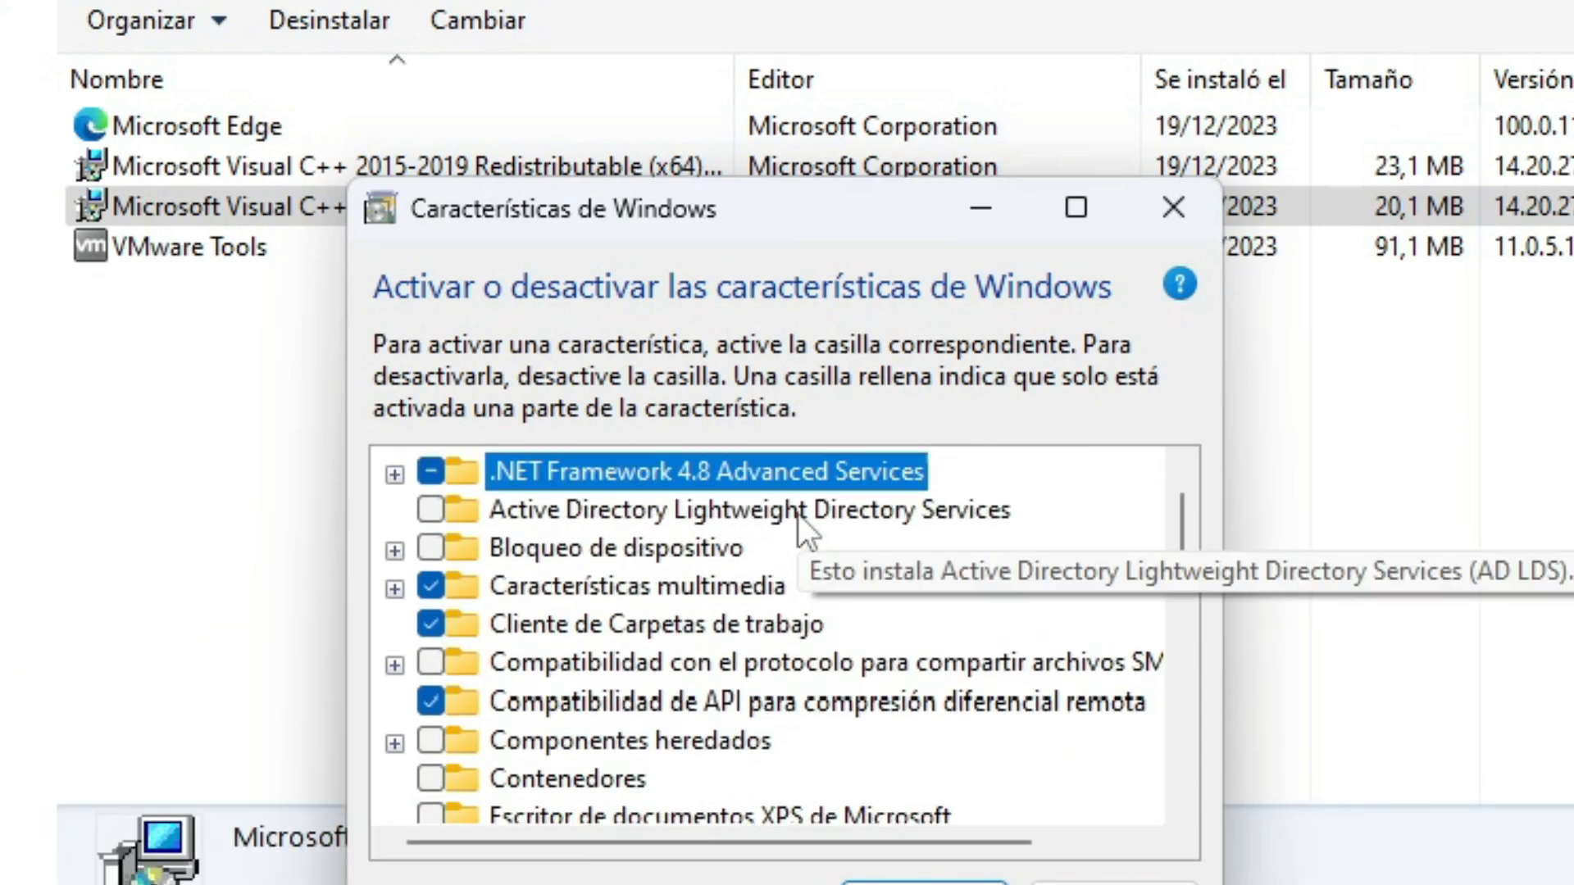
{"action": "left_click", "coordinate": [1173, 209]}
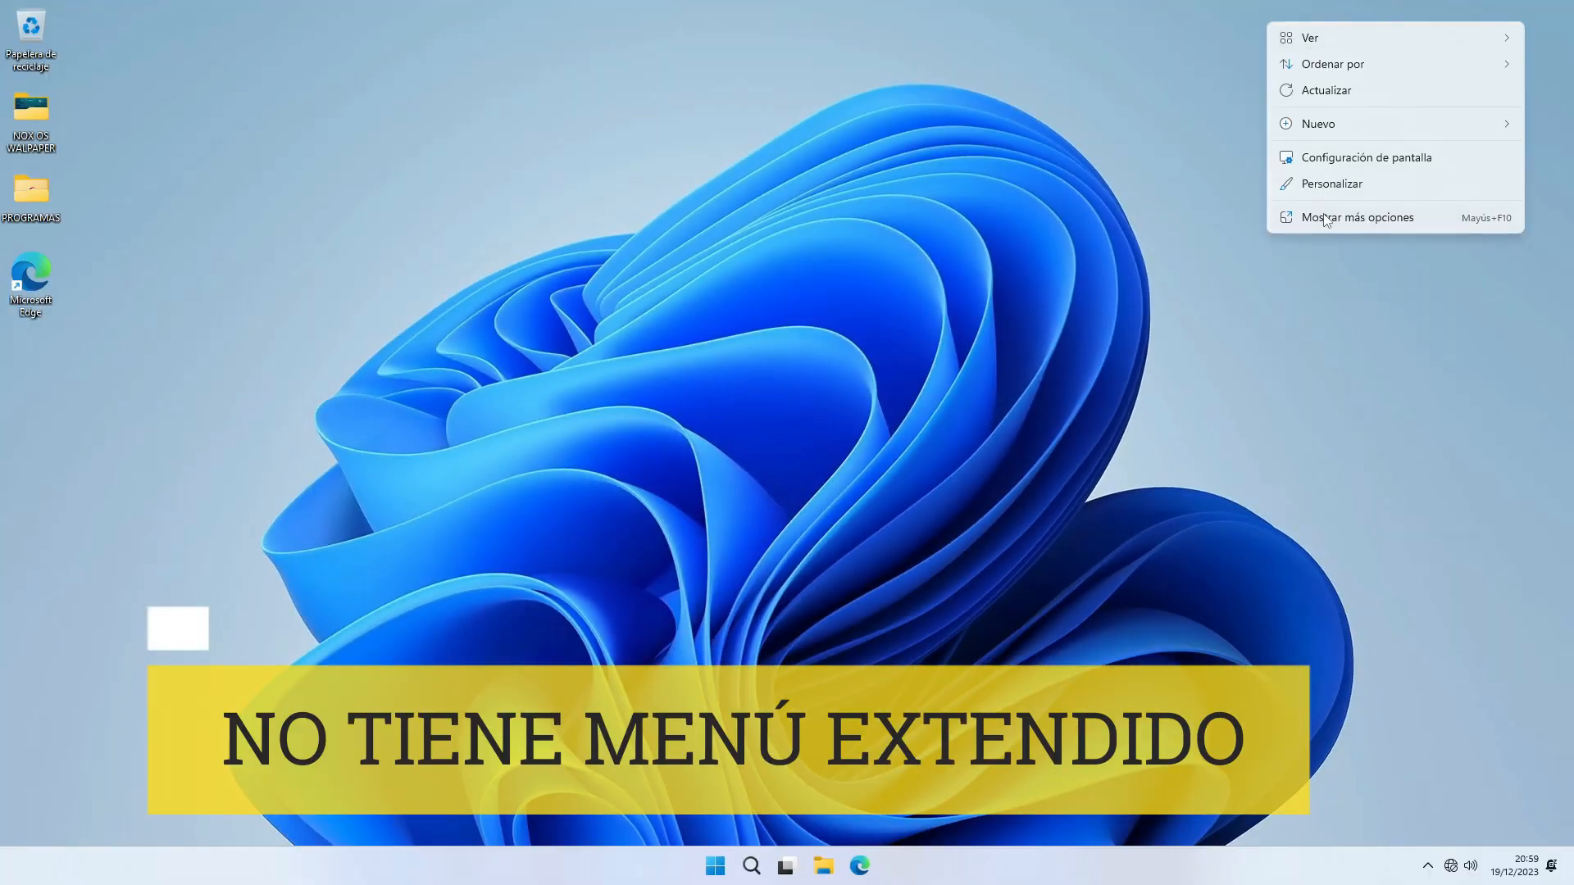
Step: Show the classic desktop context menu with the open PowerShell here option
{"action": "left_click", "coordinate": [1255, 48]}
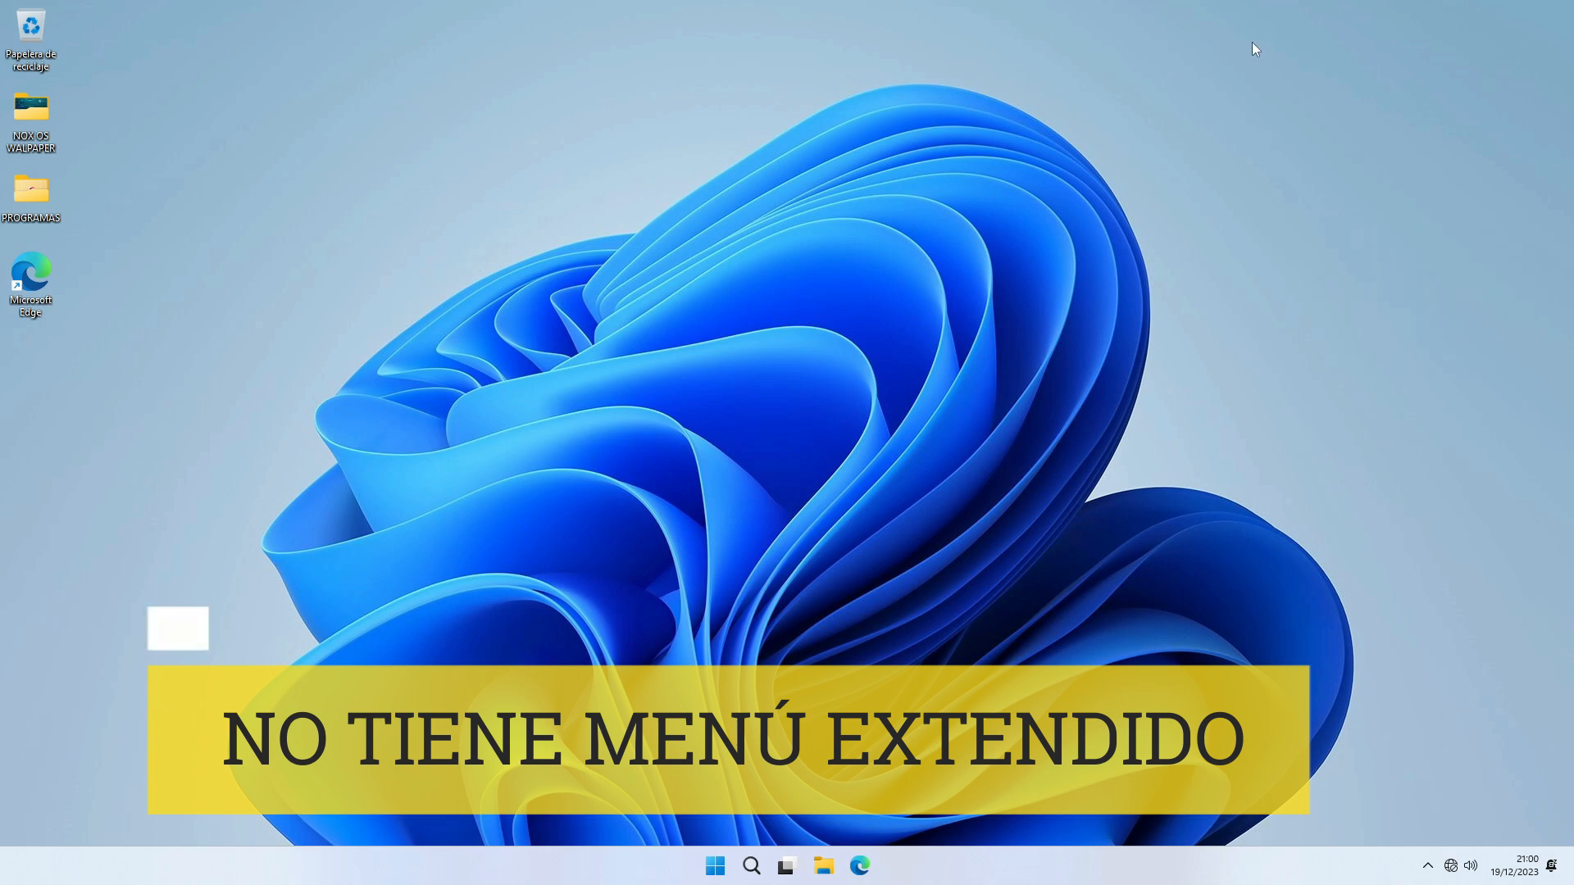
{"action": "right_click", "coordinate": [1255, 48]}
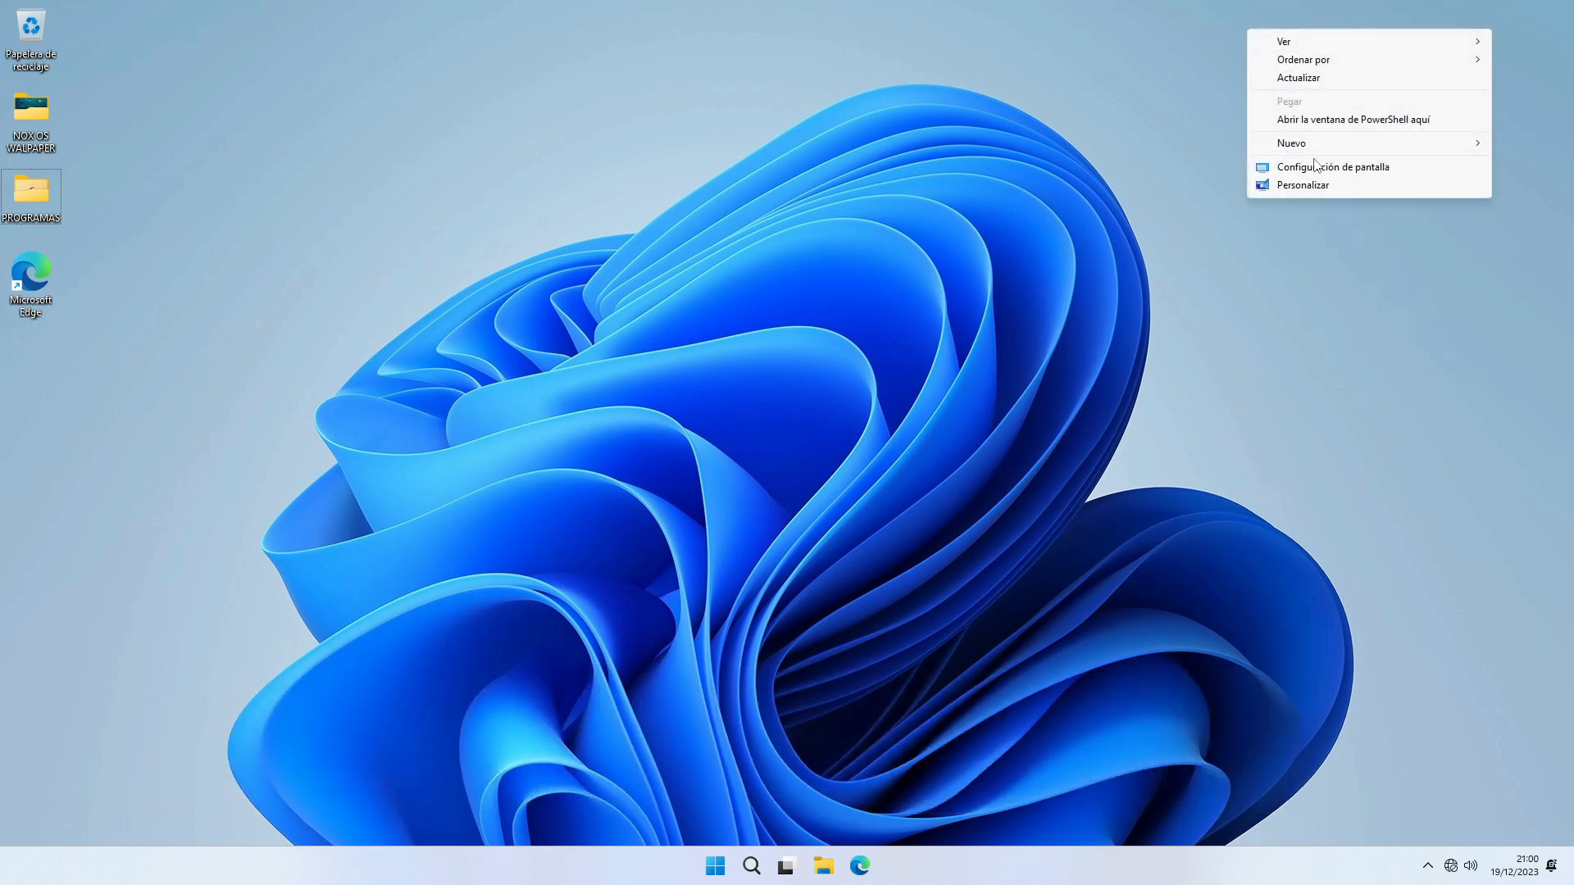